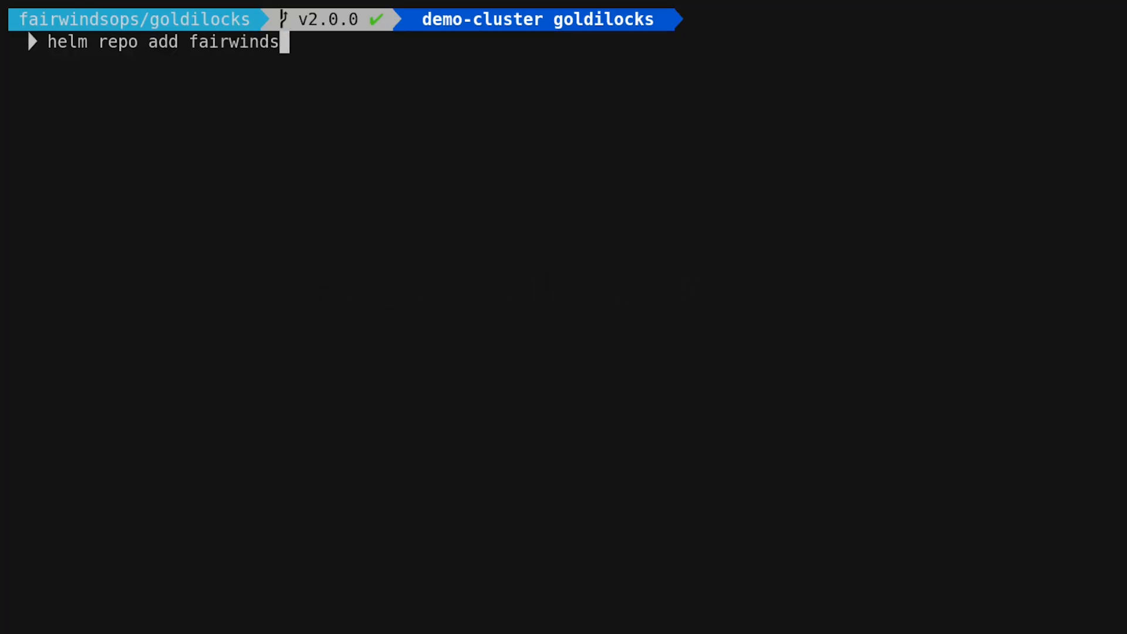
Begin composing the helm repo add command for fairwinds-stable at charts.fairwinds.com.
type("-stable http")
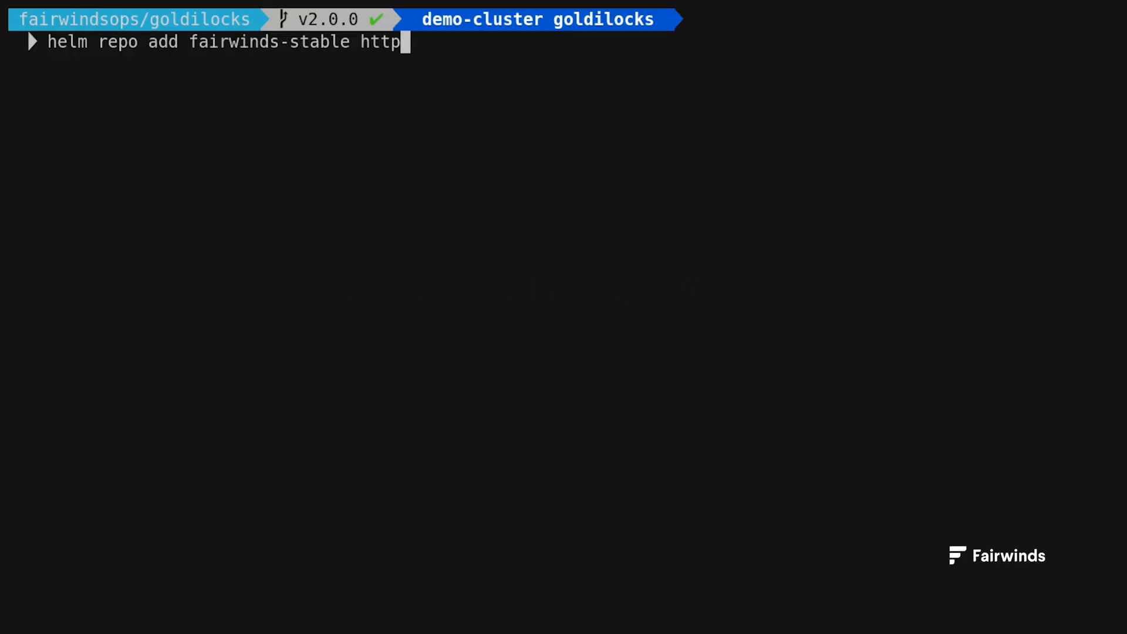
type("s://charts.fai")
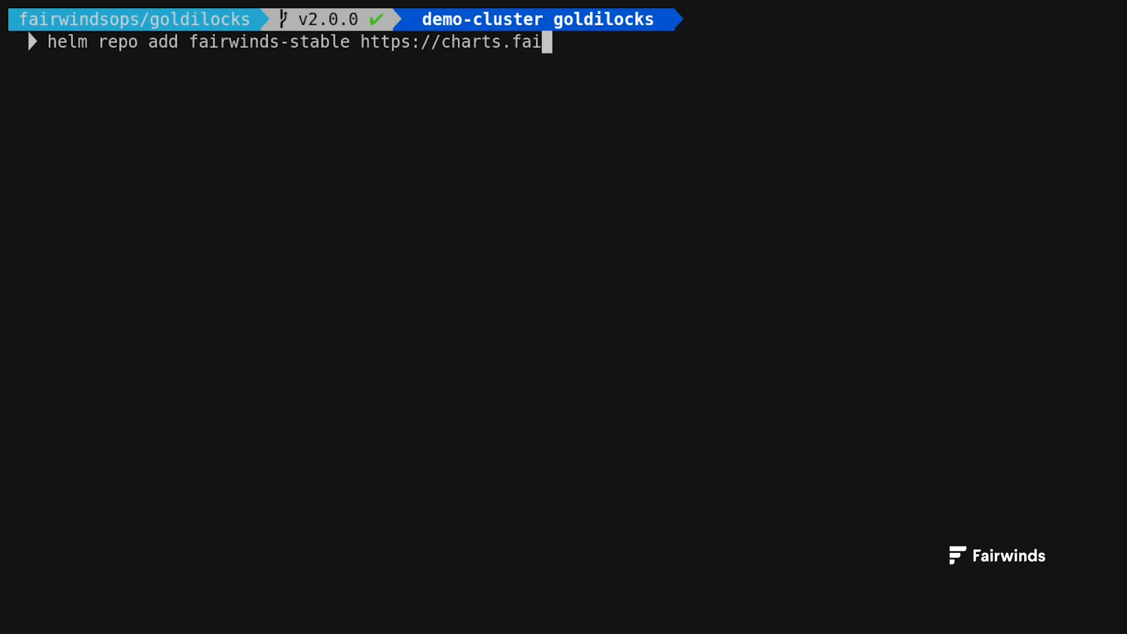
Finish the repository URL and add the fairwinds-stable chart repository.
type("rwinds.com/stab")
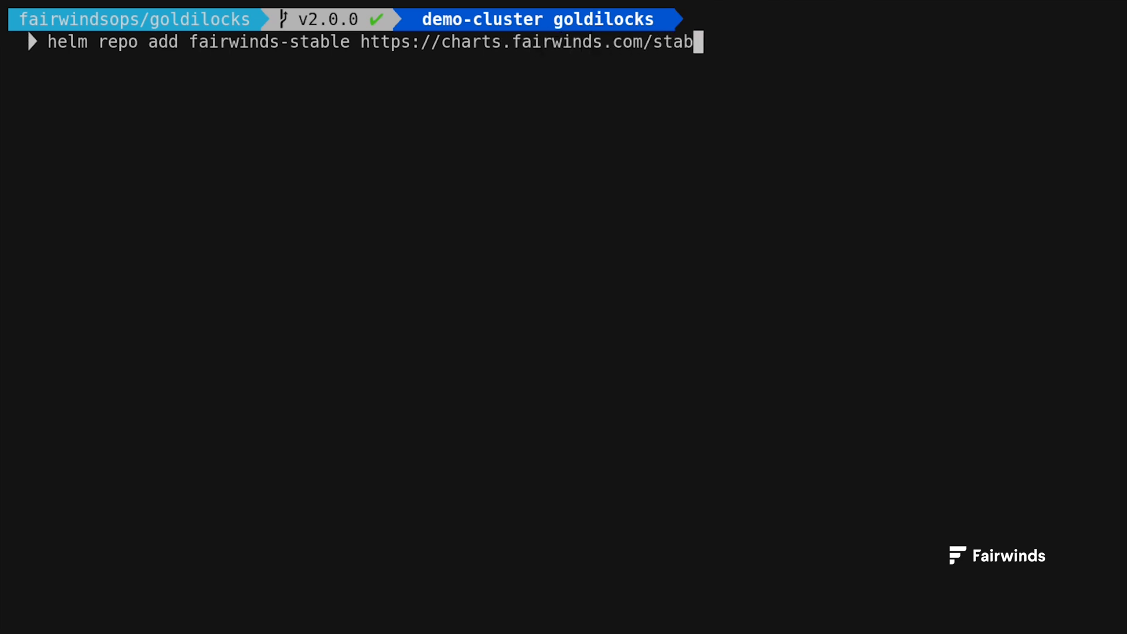
key("Enter")
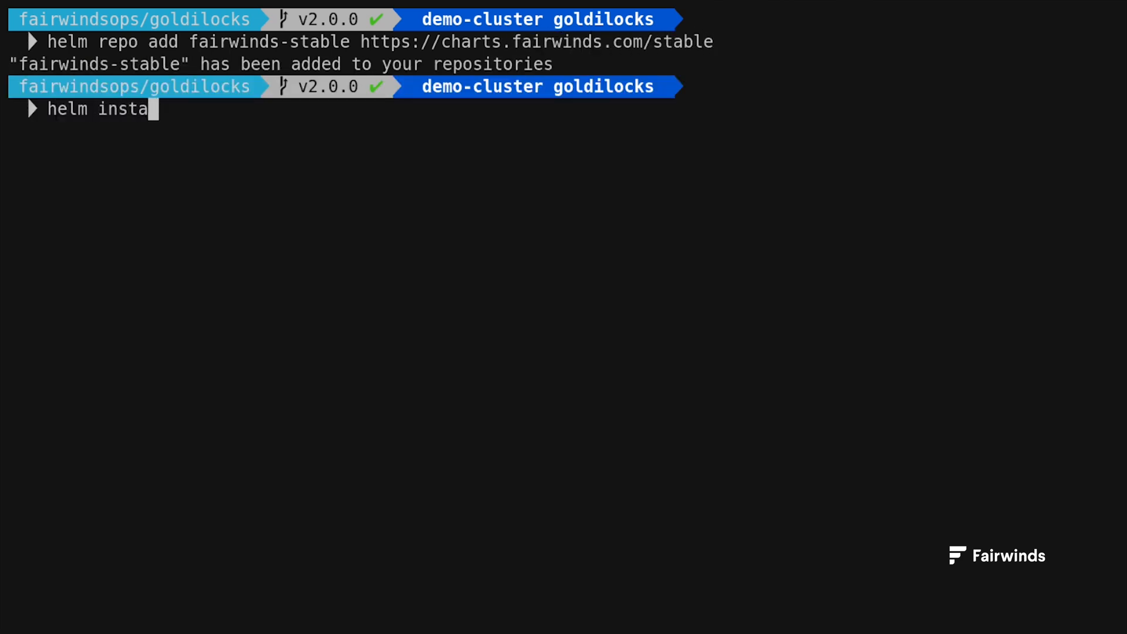
Compose the helm install of fairwinds-stable/goldilocks named goldilocks in the goldilocks namespace with installVPA=true.
type("ll fairwinds-st")
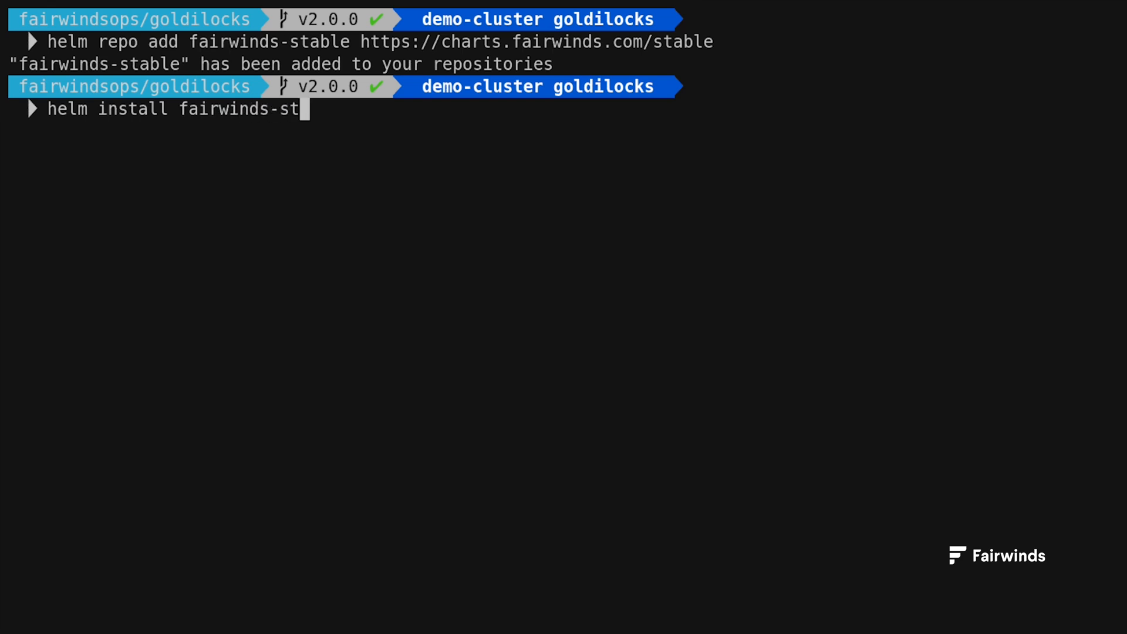
type("able/goldilock")
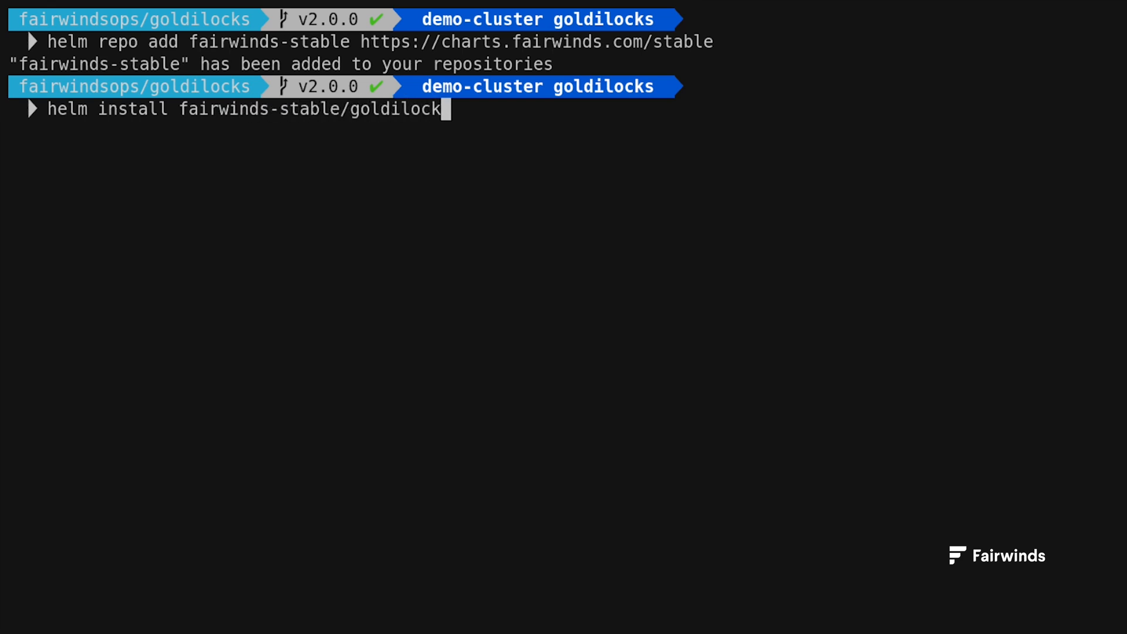
type("s --name goldi")
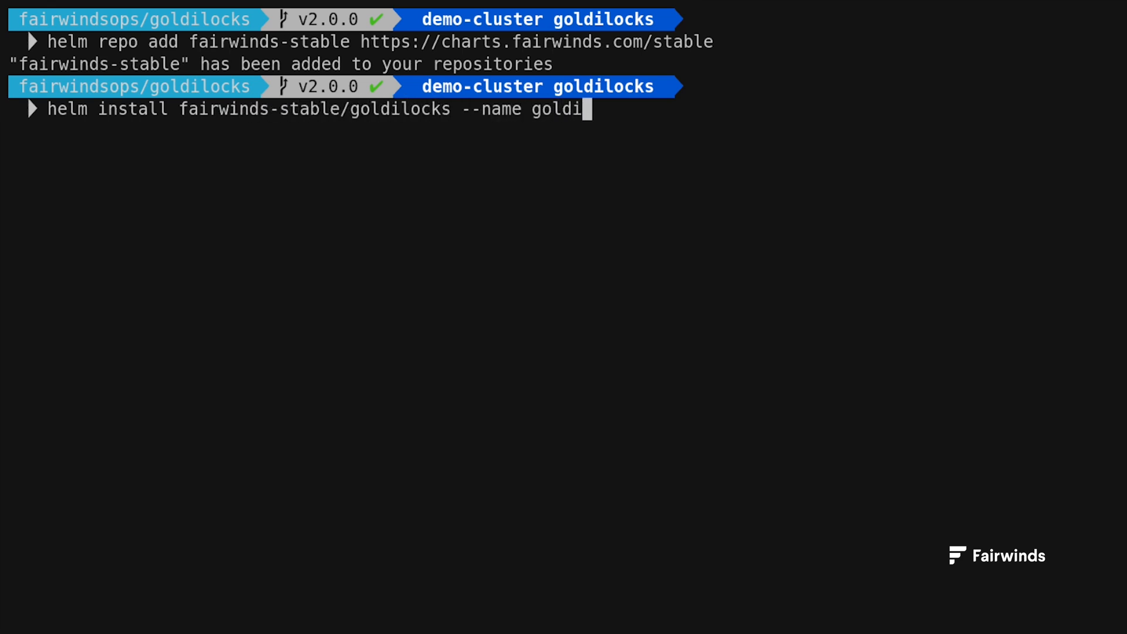
type("locks --namesp")
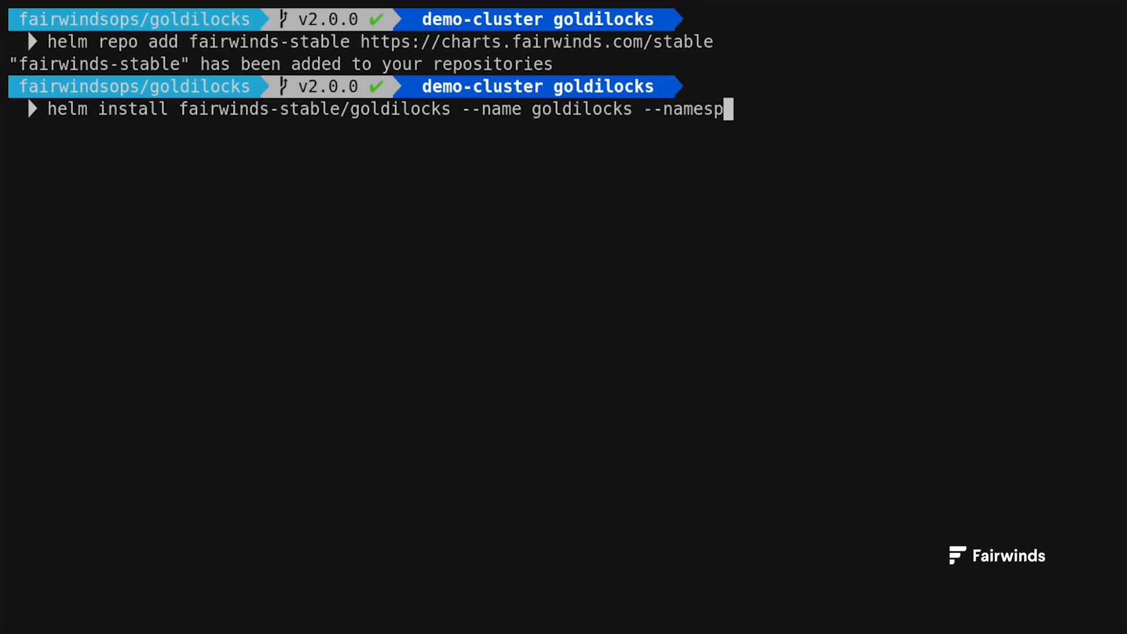
type("ace goldilocks")
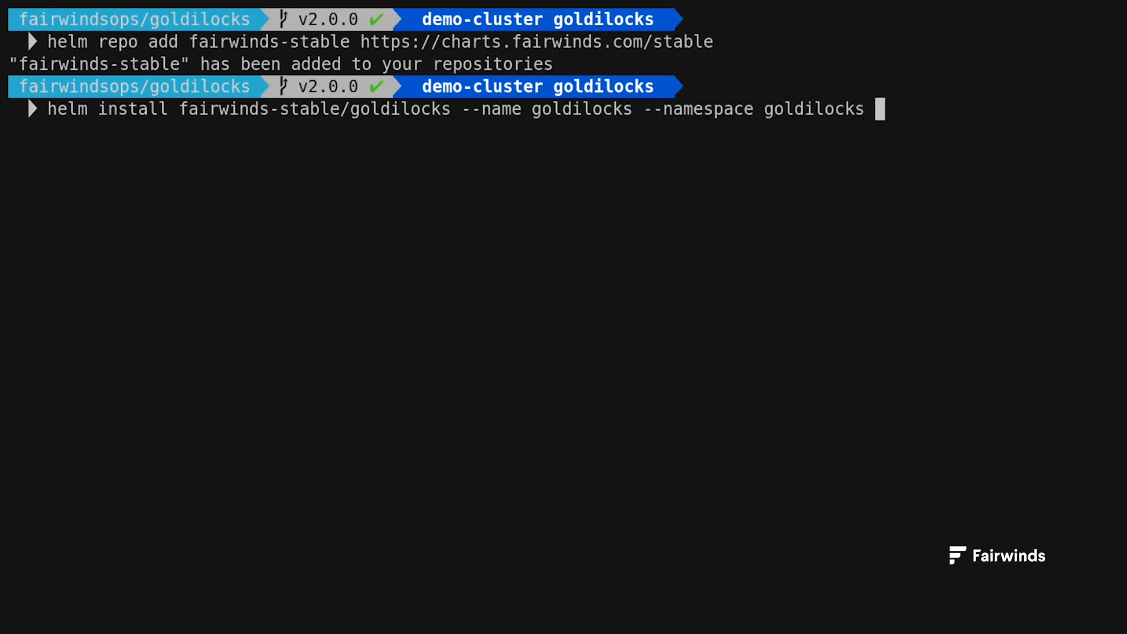
type("--set installVP")
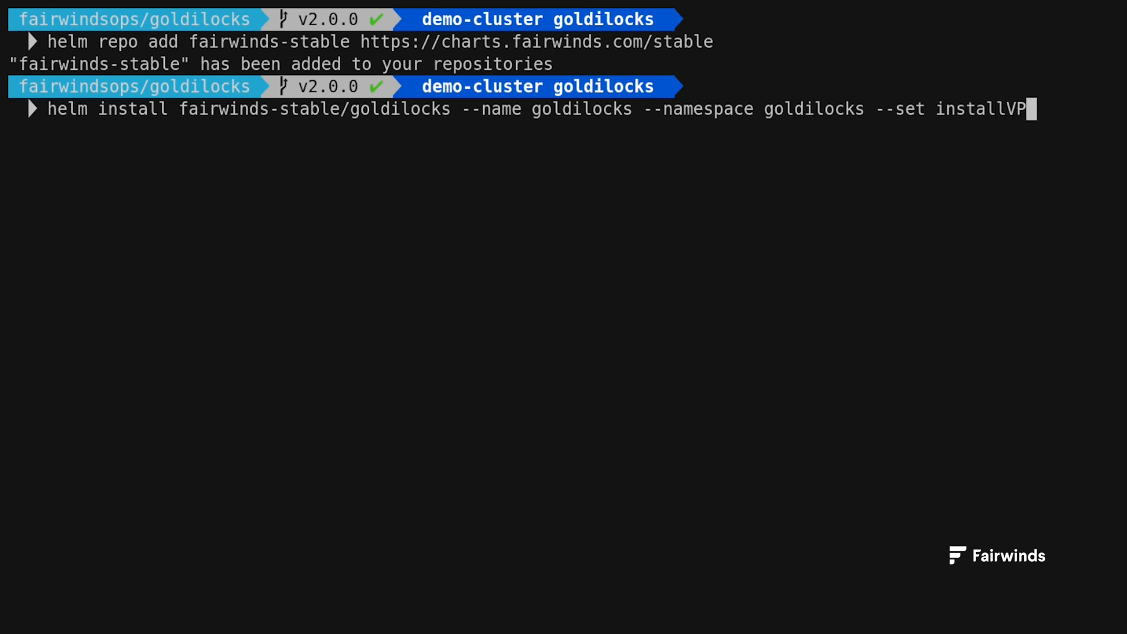
type("A=true")
type("kubectl get p")
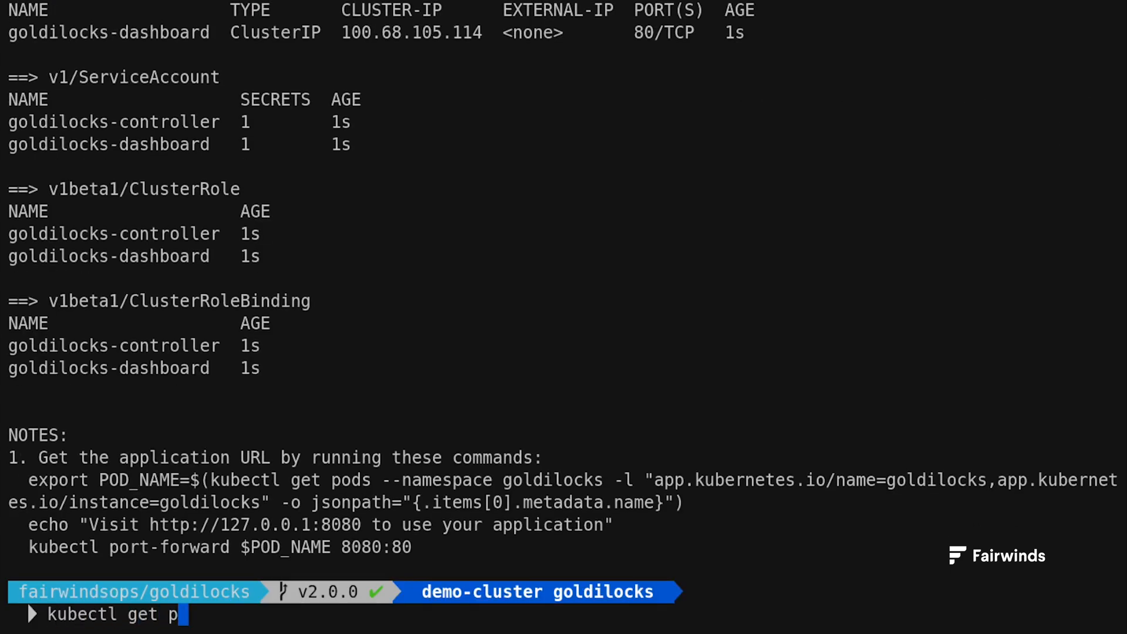
List the pods to confirm the Goldilocks controller and dashboard are running, then start a new kubectl get command.
key("Enter")
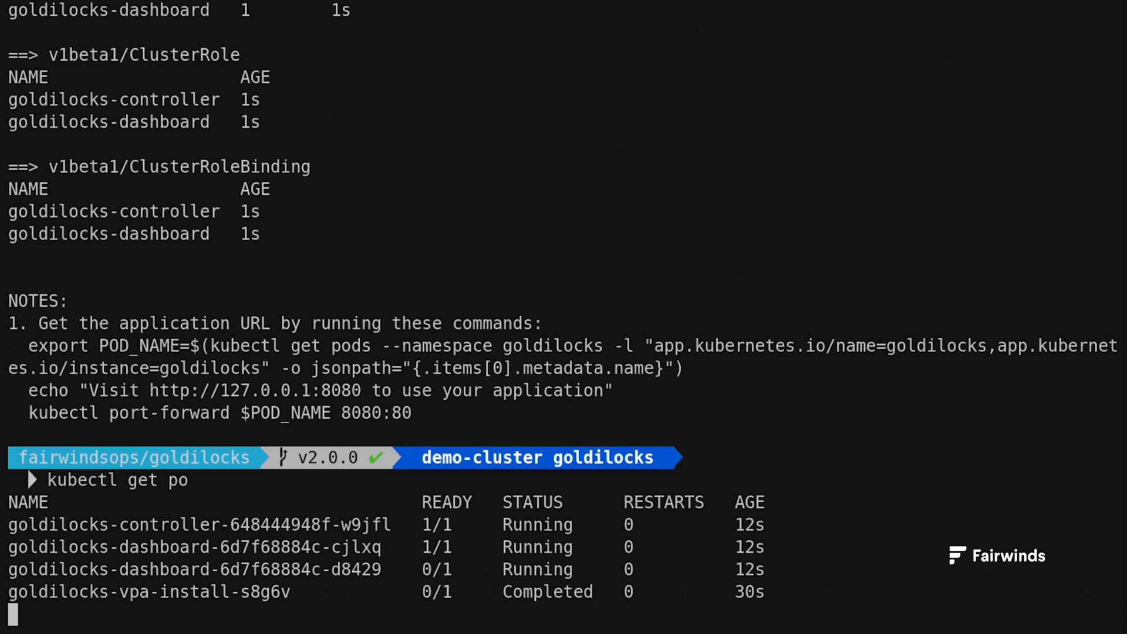
type("kubectl get s")
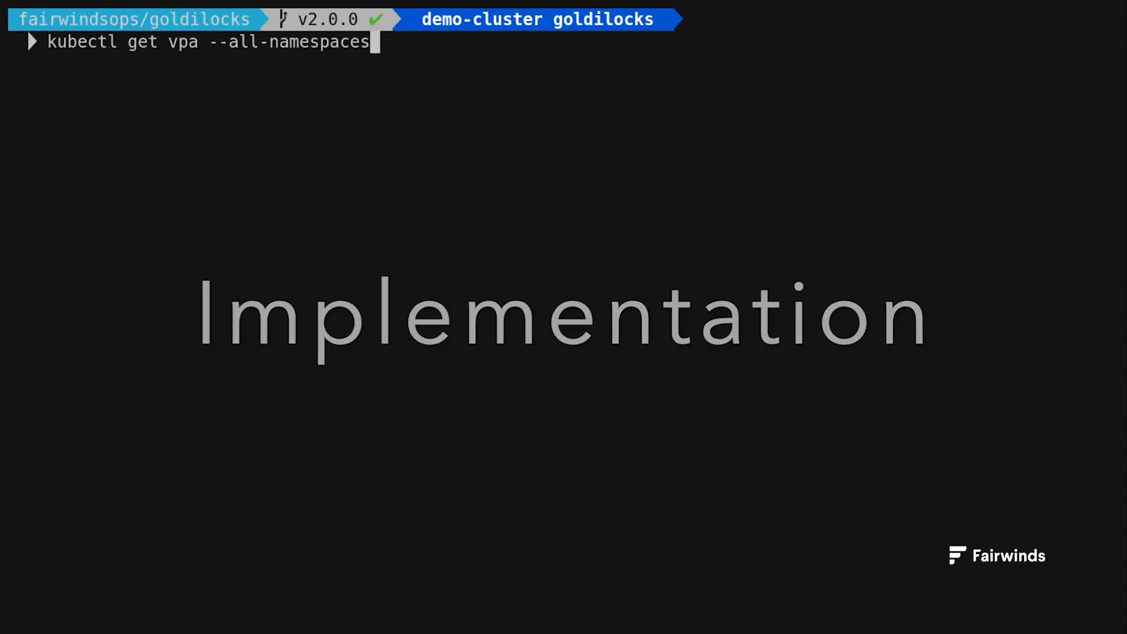
Label the demo namespace with goldilocks.fairwinds.com/enabled=true and view its VPA as YAML.
type("kubectl get po -n de")
type("kubectl label ns de")
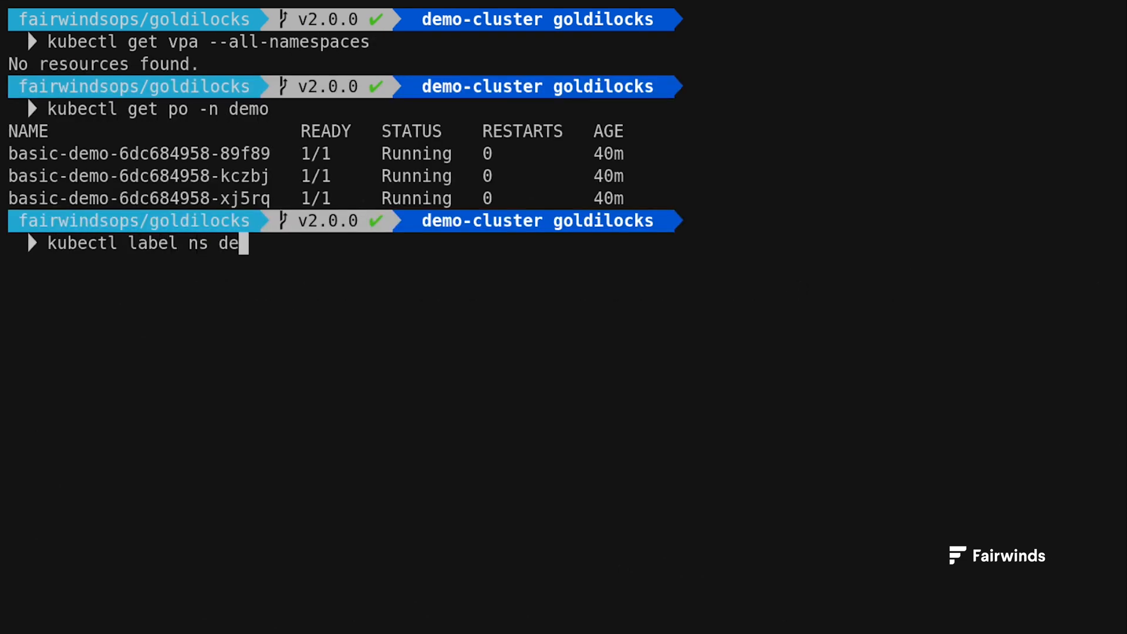
type("mo goldilocks.fairwinds.com/enabled=true")
type("kubectl get vpa -n demo")
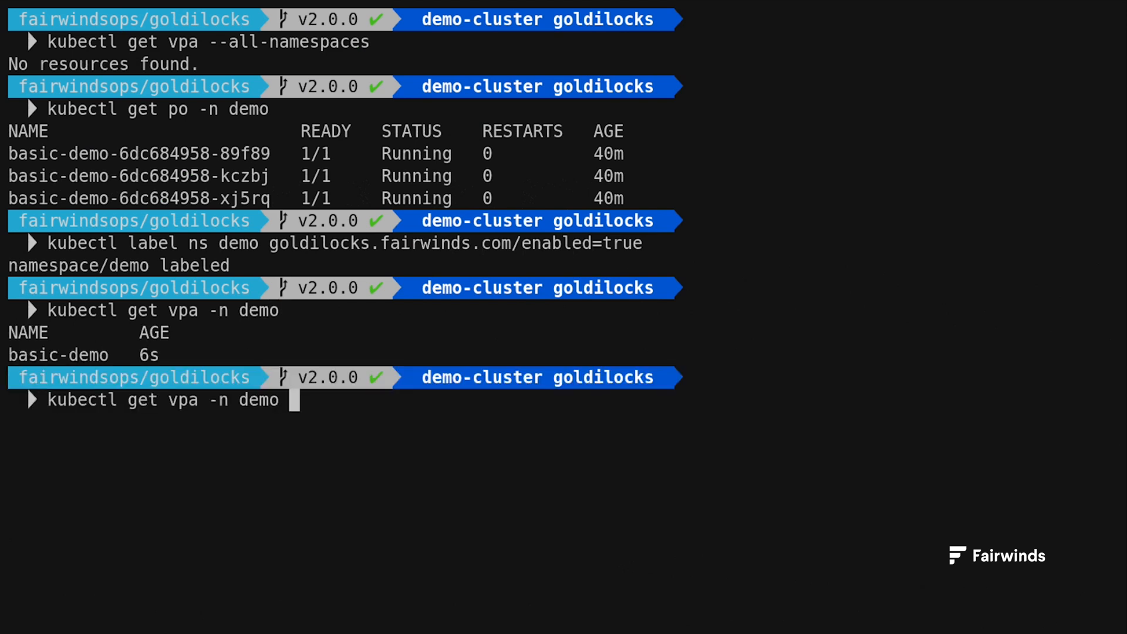
type("-oyaml")
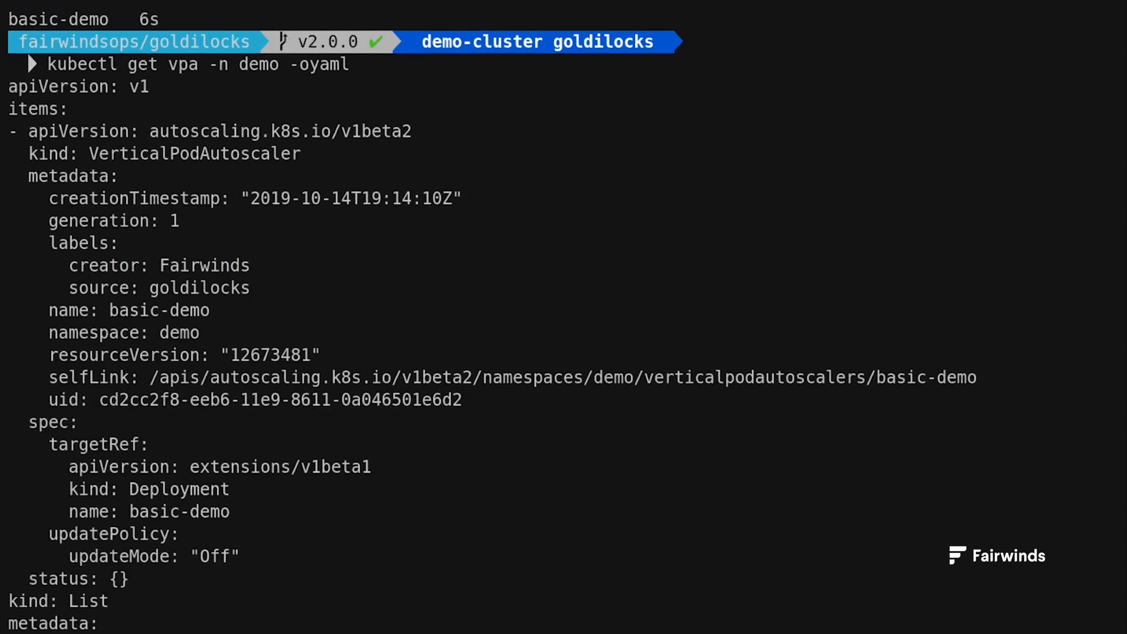
Port-forward svc/goldilocks-dashboard in the goldilocks namespace to local port 8080.
type("kubectl -n goldilocks port-forward svc/")
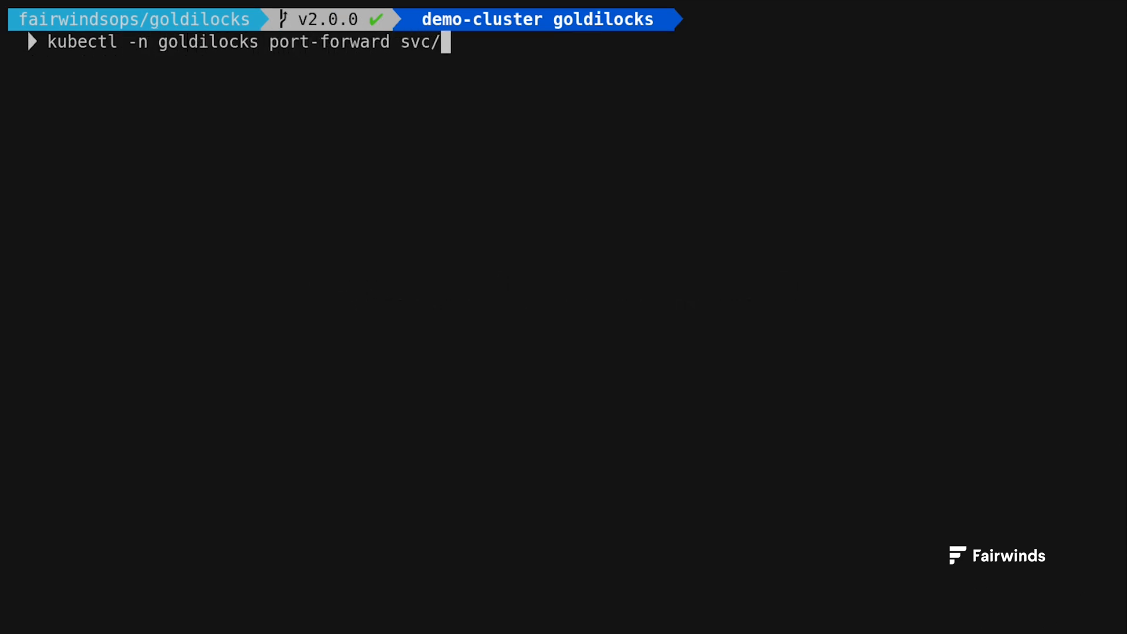
type("goldilocks-dashboard 8")
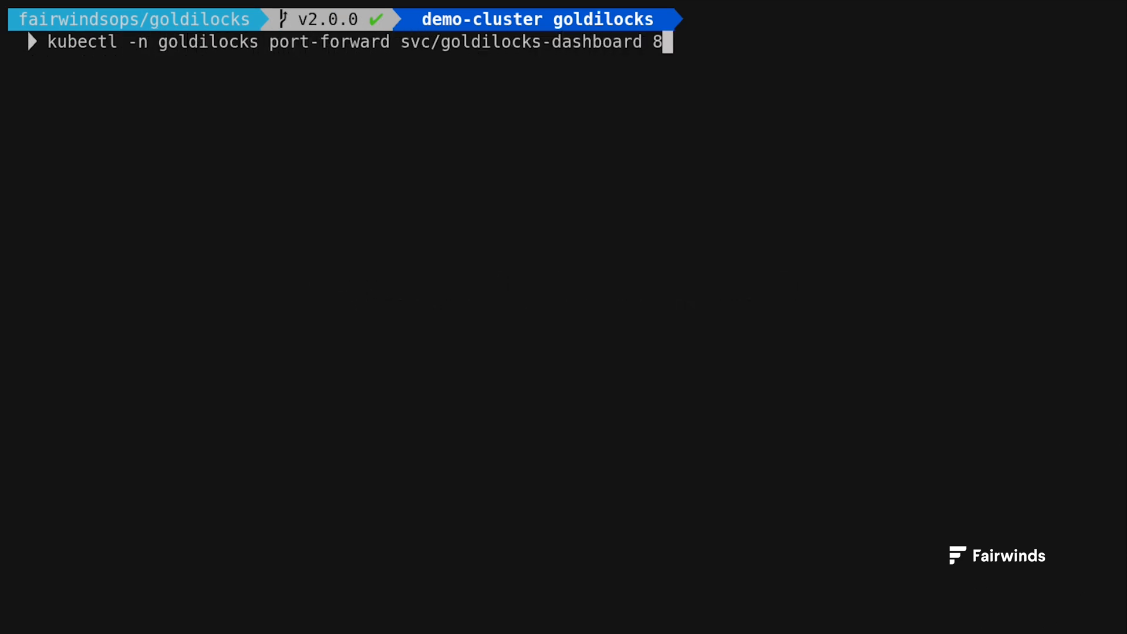
key("Enter")
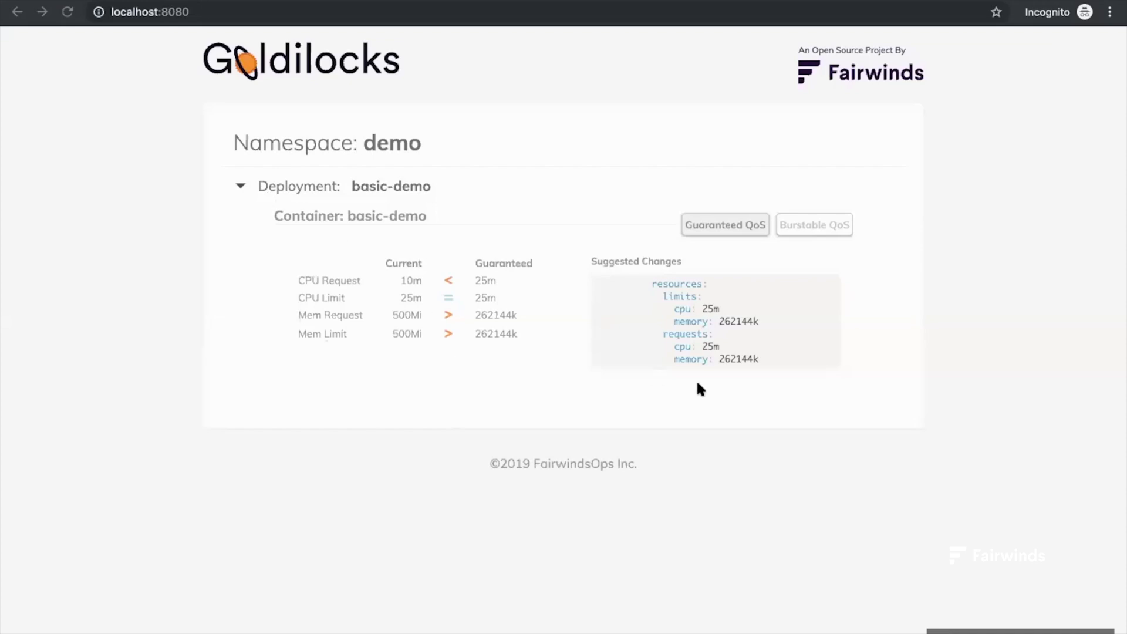
mouse_move(593, 480)
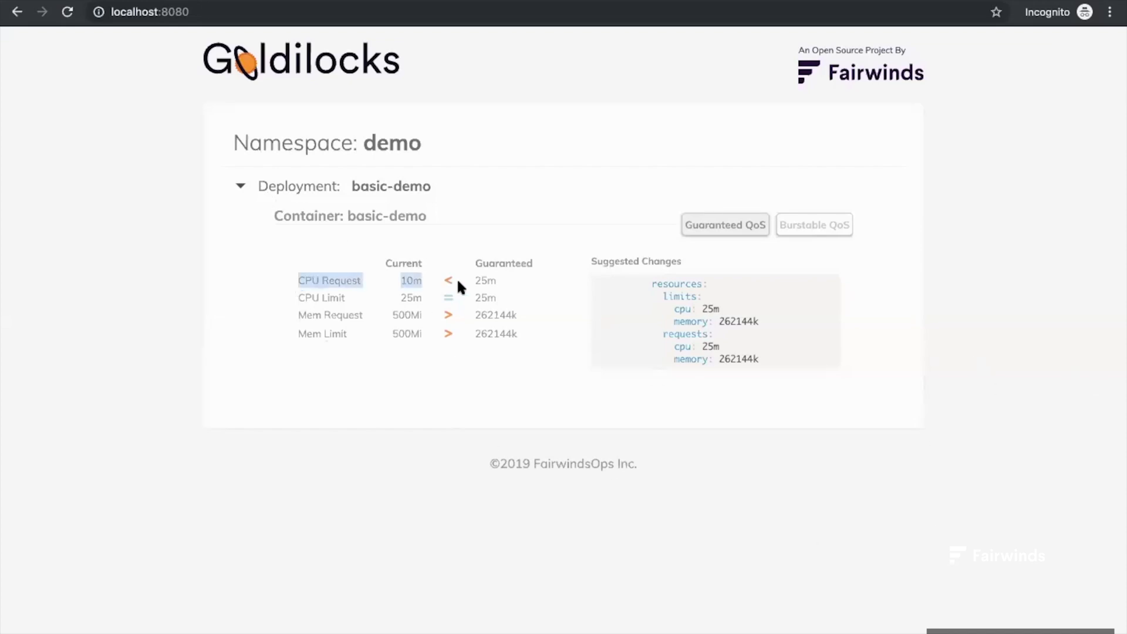
mouse_move(521, 288)
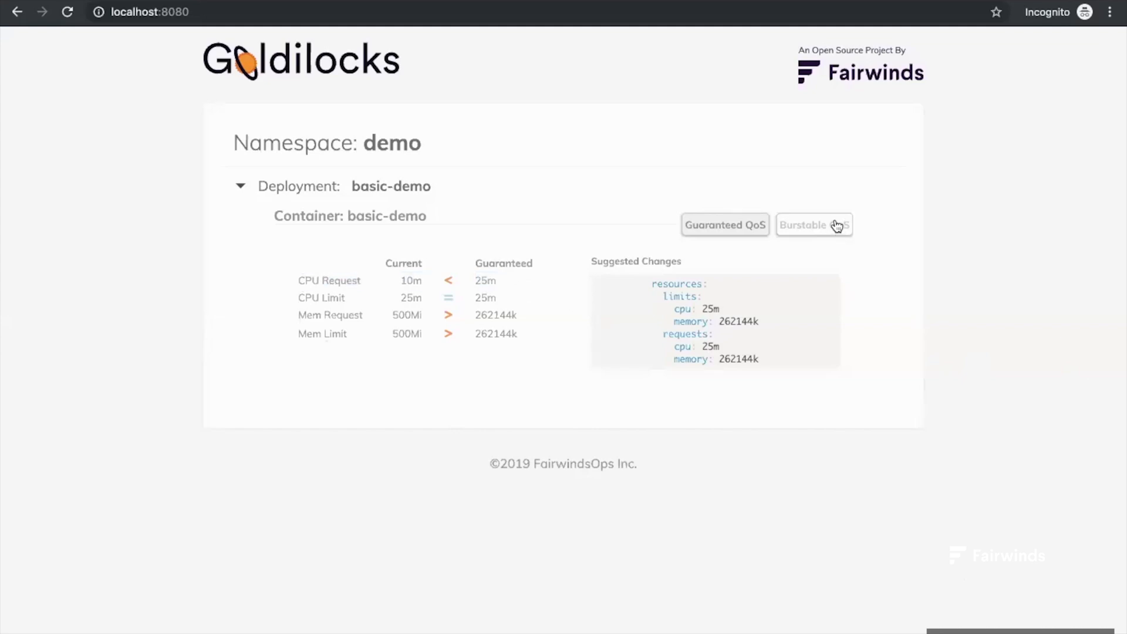
View basic-demo's Burstable QoS recommendations, then return to the Guaranteed QoS view.
left_click(814, 224)
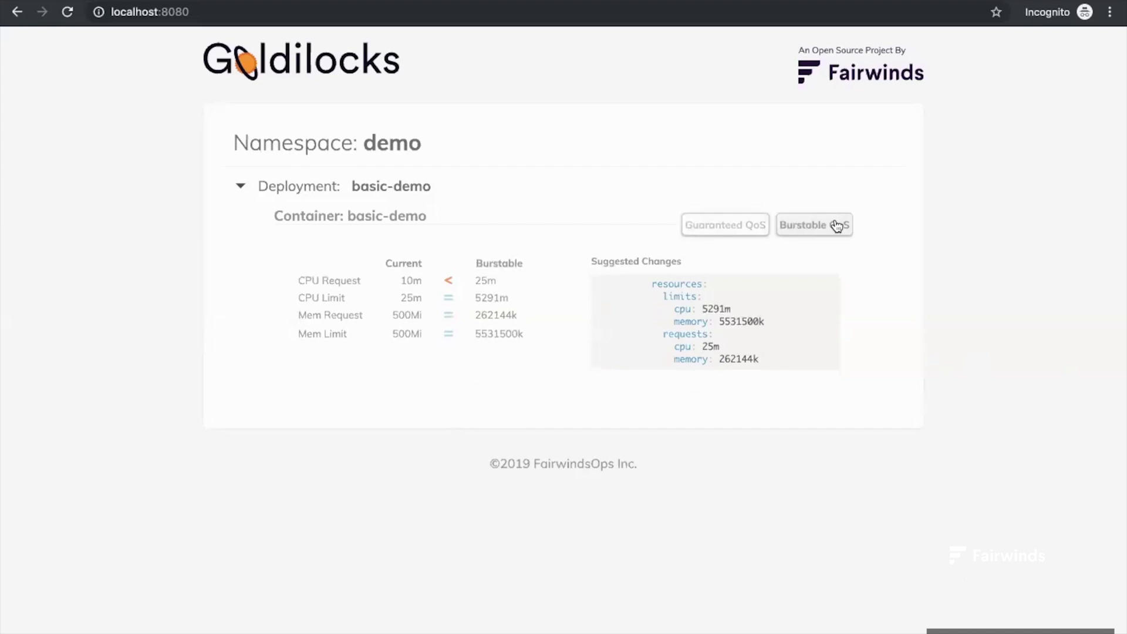
left_click(726, 225)
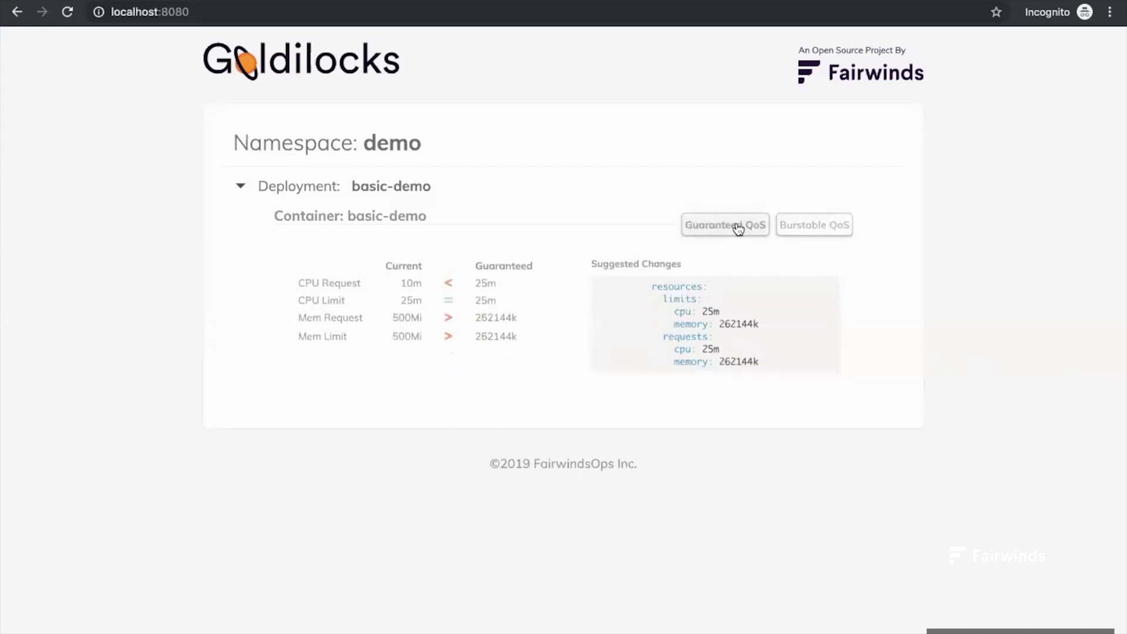